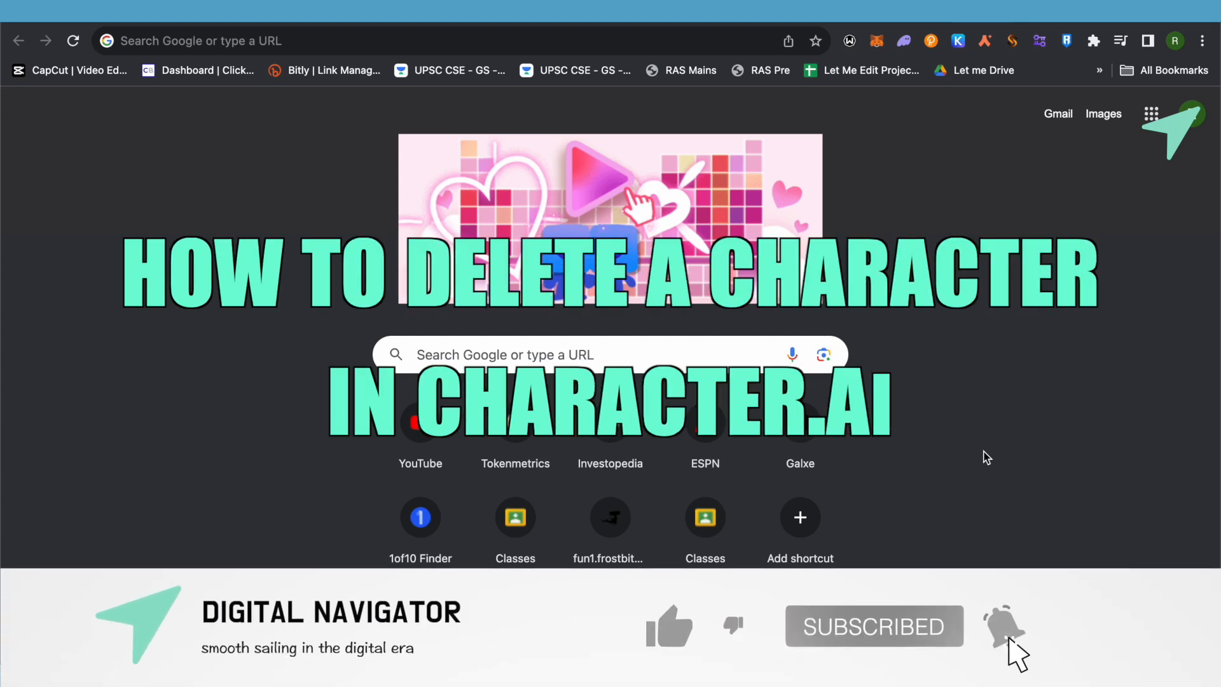
Go to beta.character.ai, resume the Demo chat and accept the updated Terms dialog
left_click(670, 626)
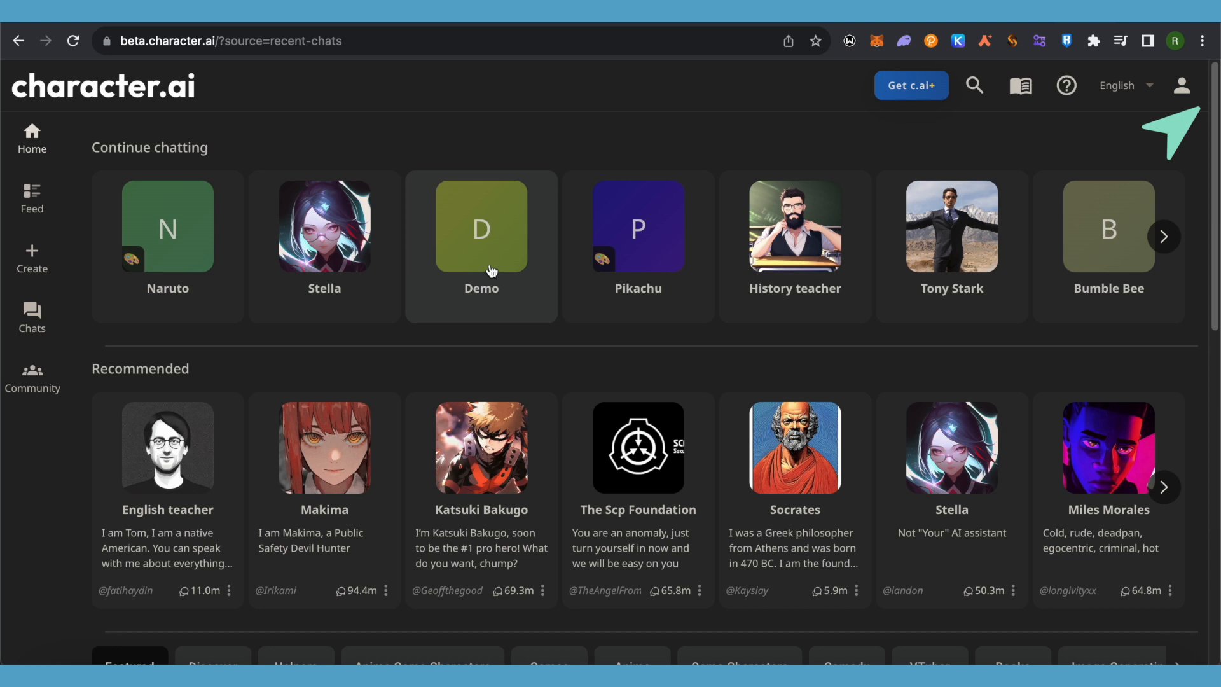
left_click(481, 227)
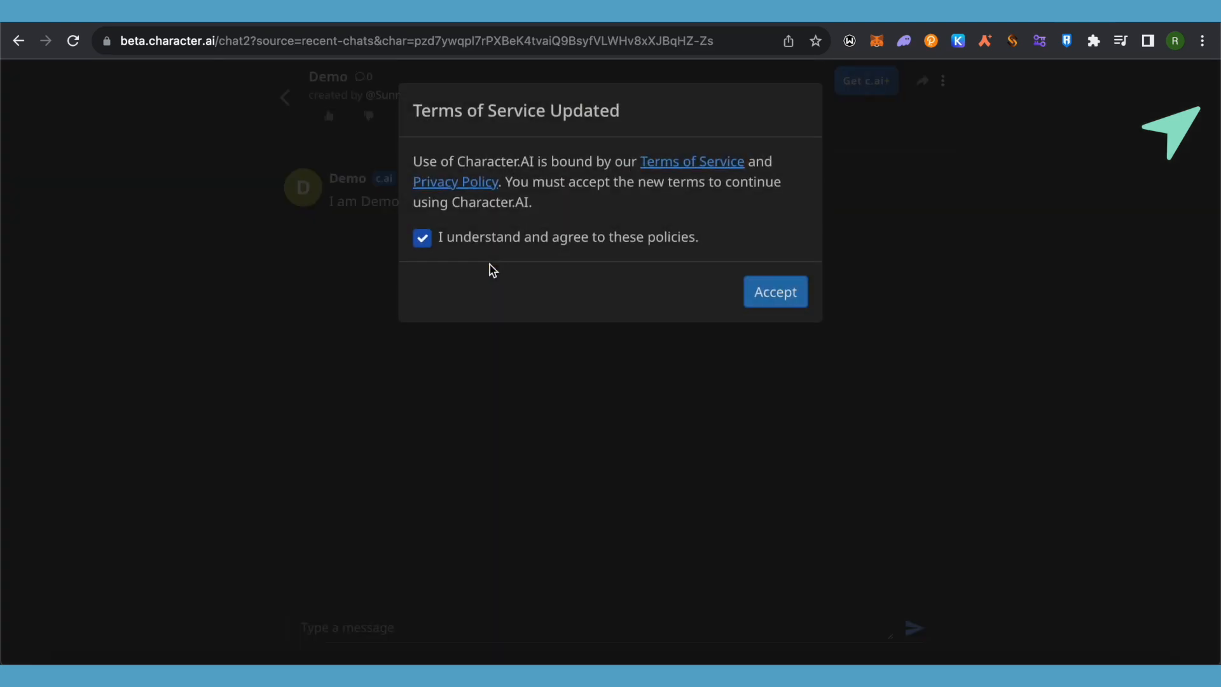
left_click(774, 292)
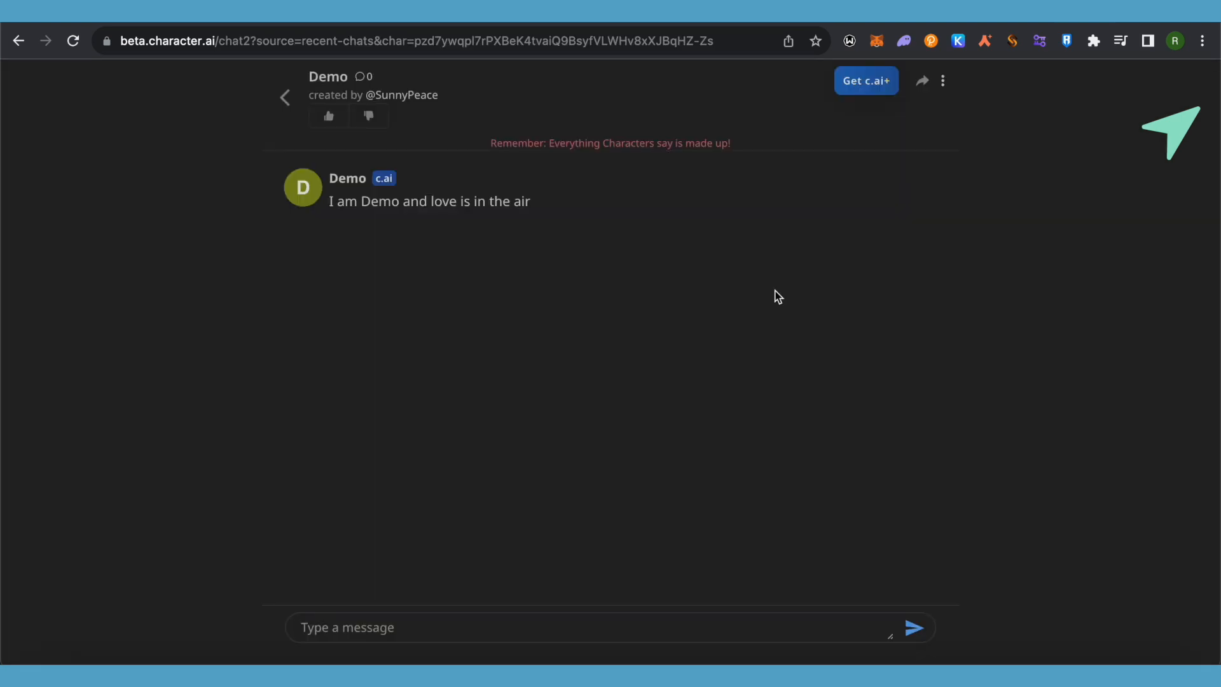
mouse_move(927, 103)
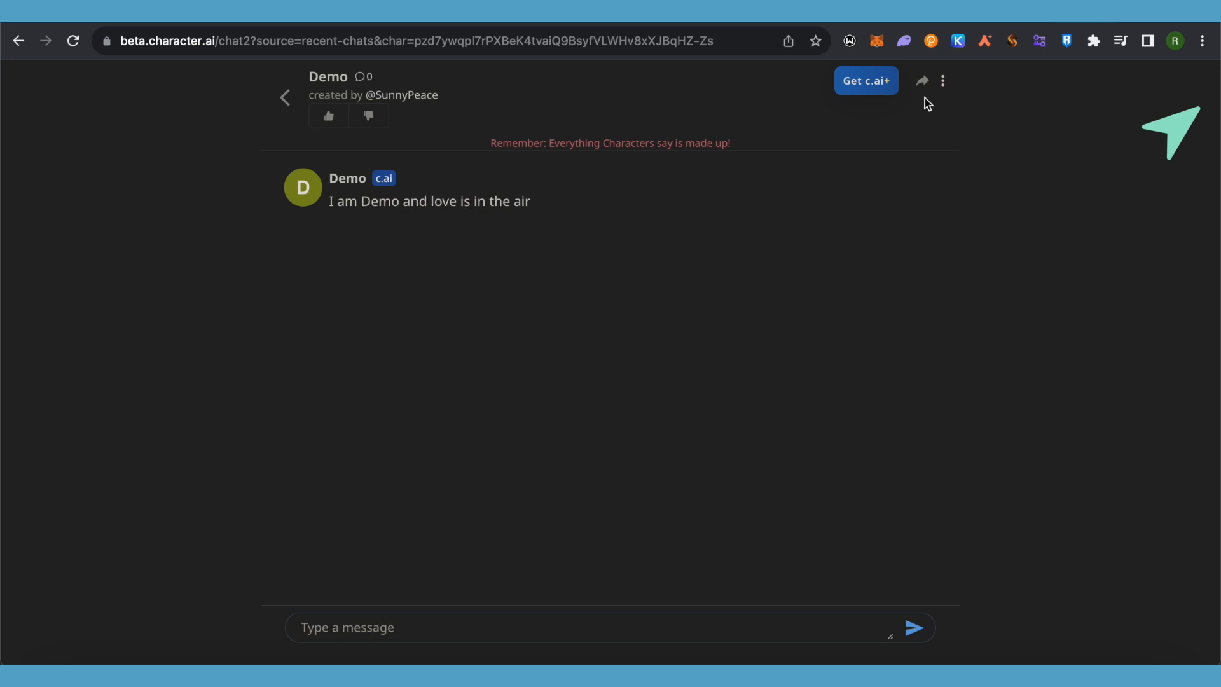
From the chat menu reach Demo's Character Profile, start Edit Character and accept the Terms
left_click(942, 80)
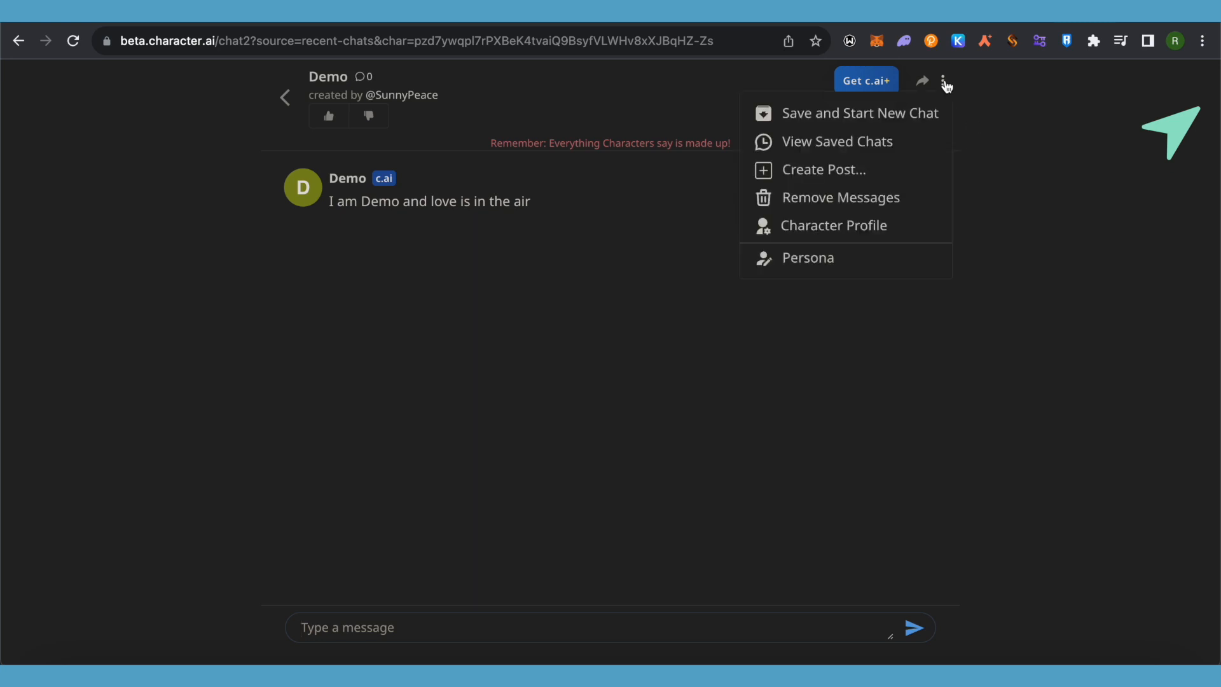
mouse_move(789, 217)
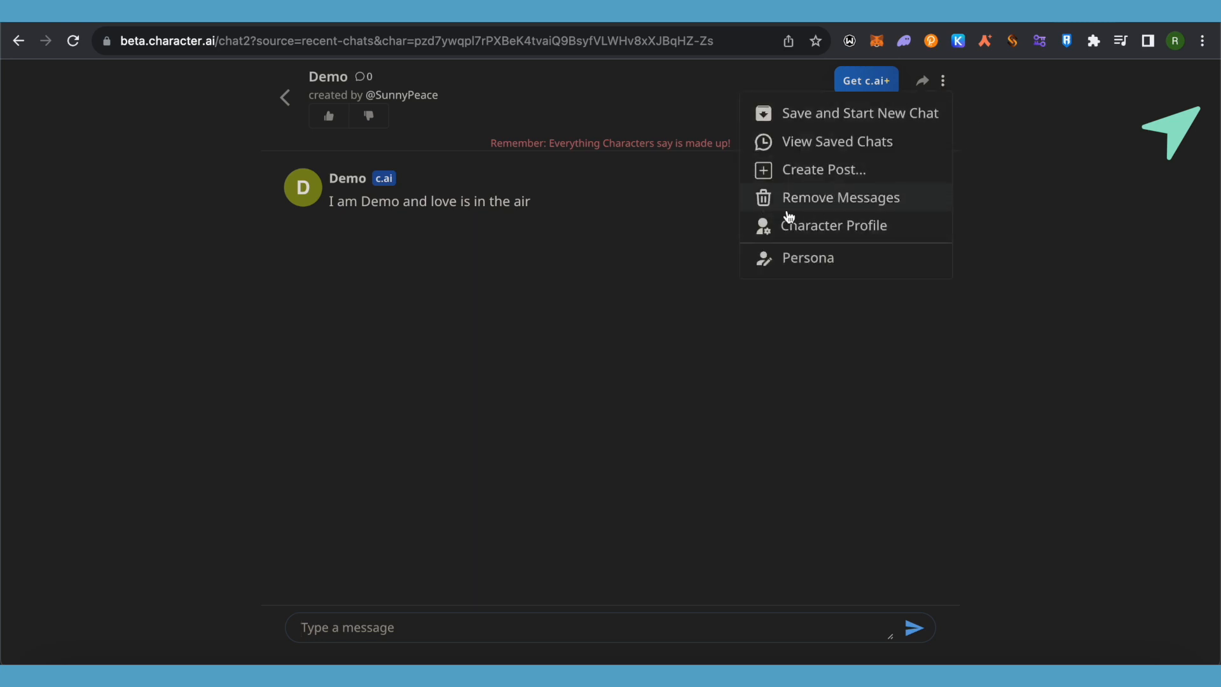
mouse_move(812, 216)
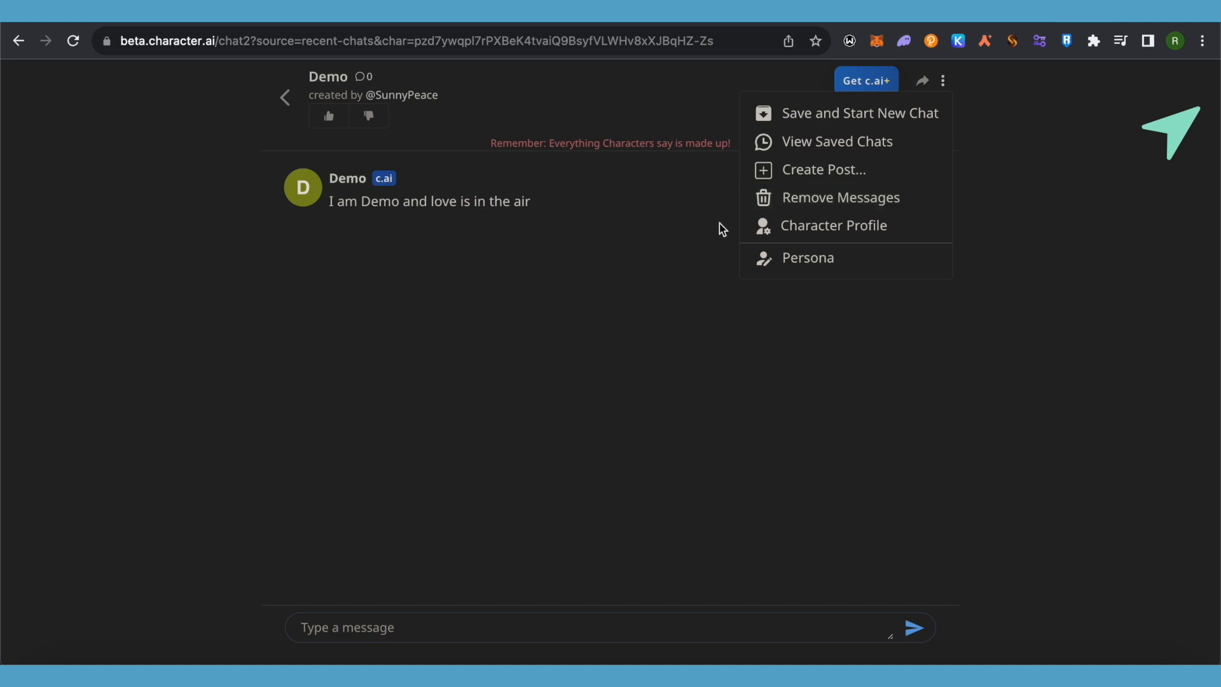
mouse_move(832, 225)
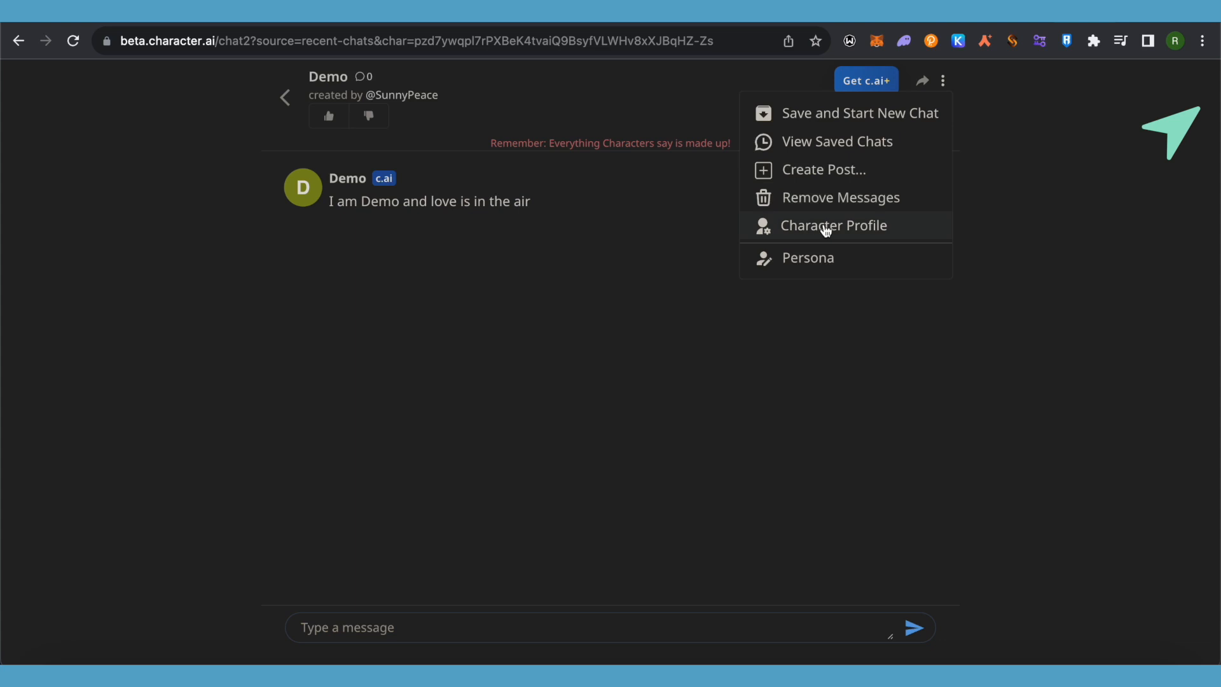
left_click(831, 225)
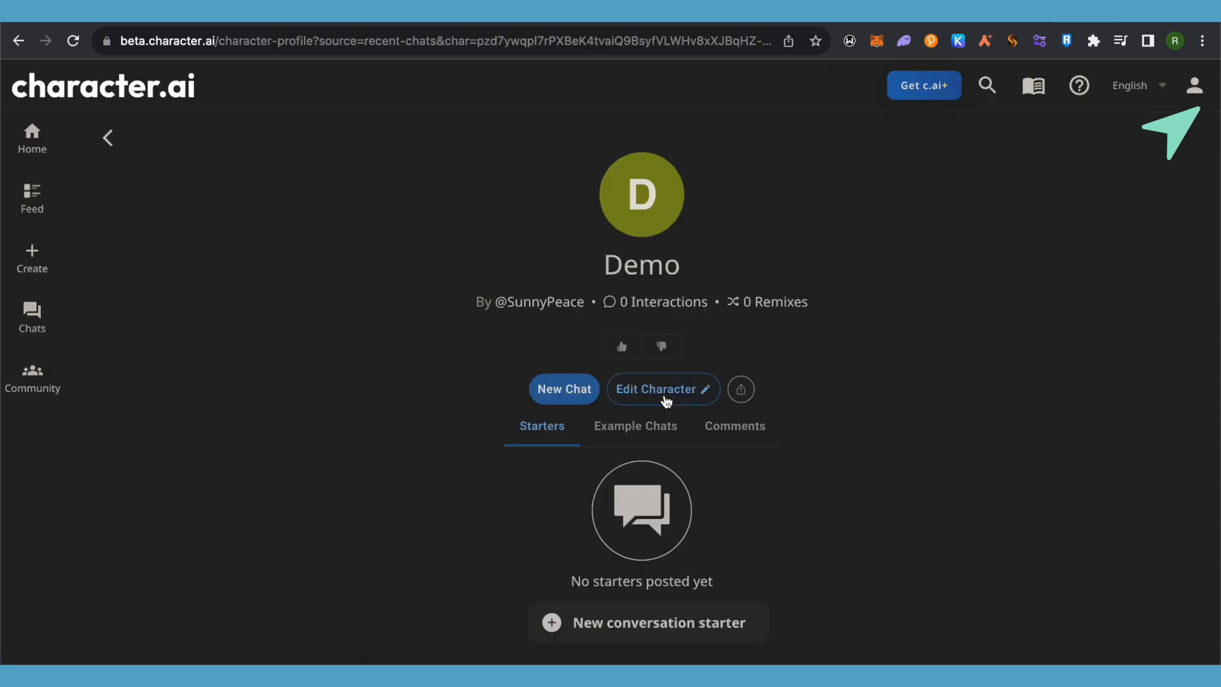
left_click(663, 389)
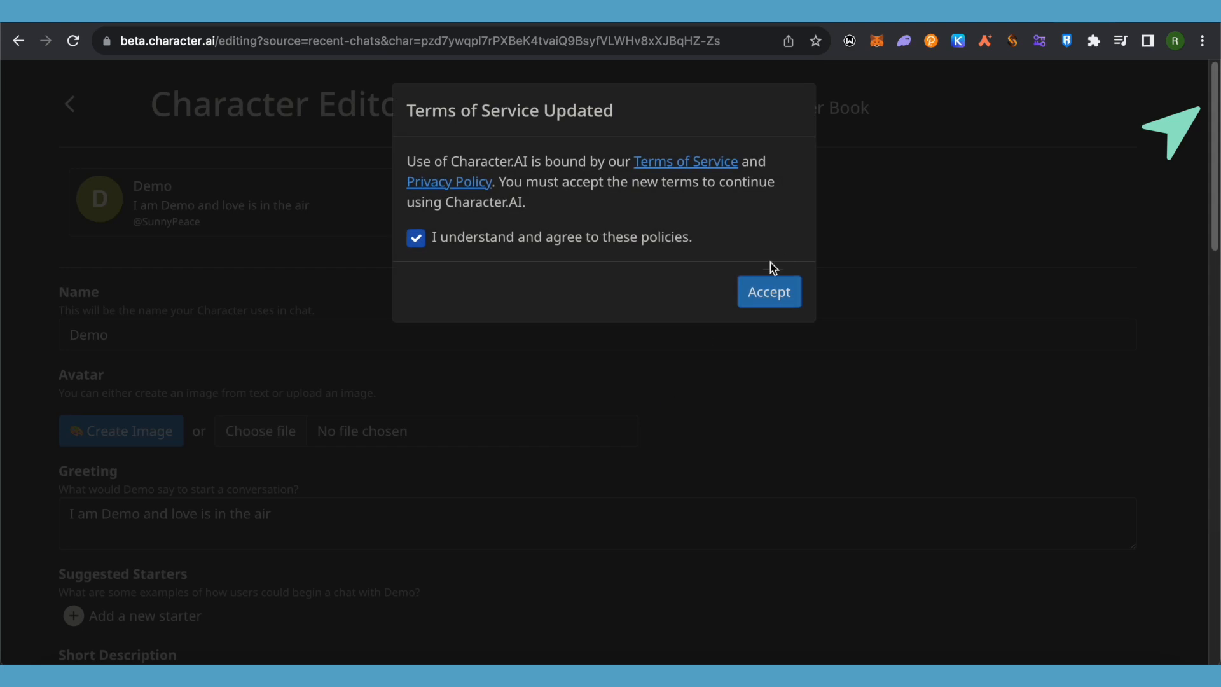
left_click(768, 291)
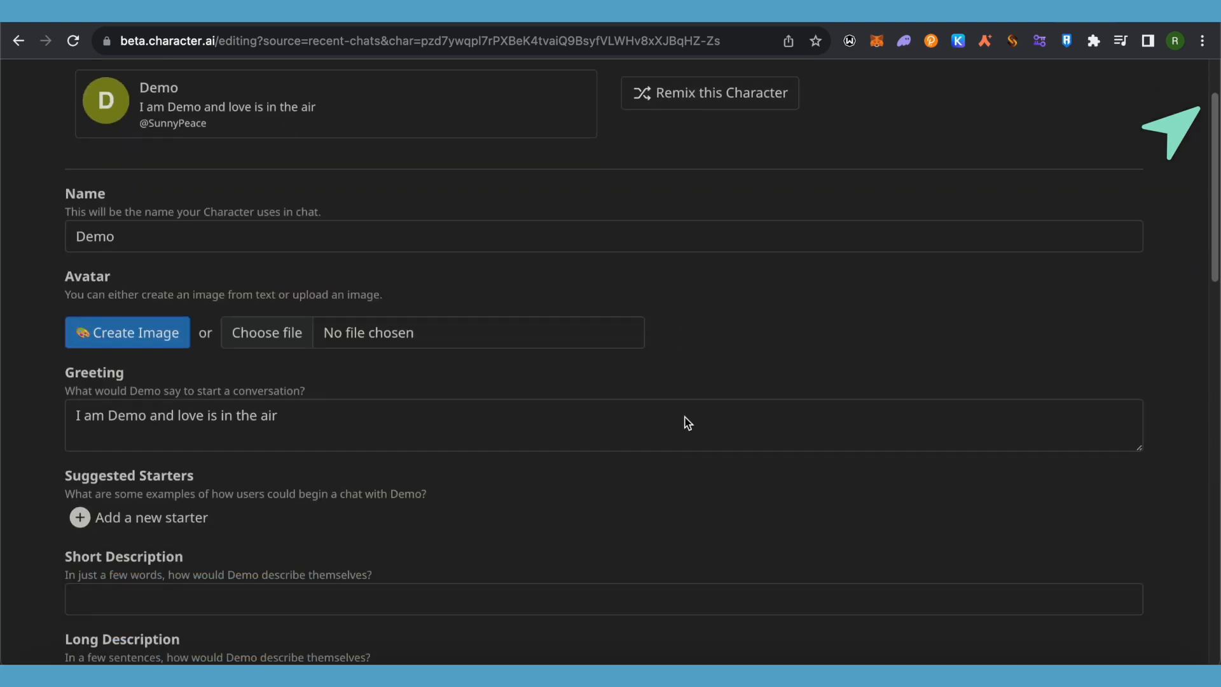
Set Demo's Visibility to 'Private: Only you can chat'
scroll("down", 3)
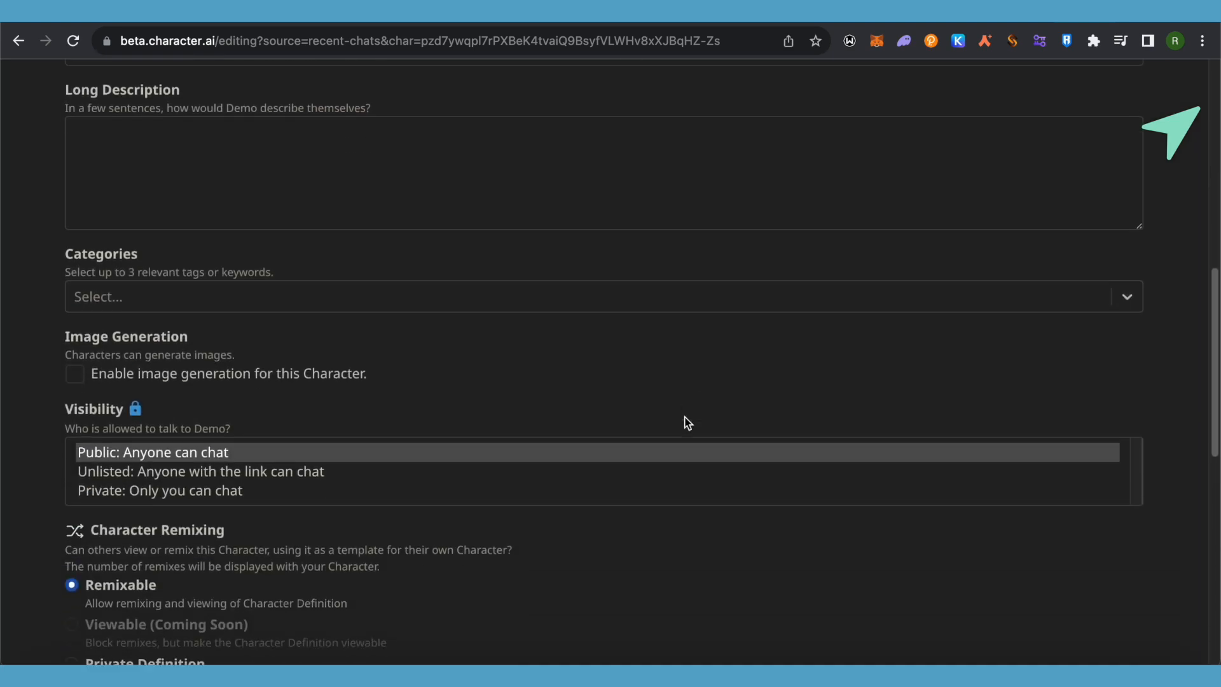
scroll("down", 3)
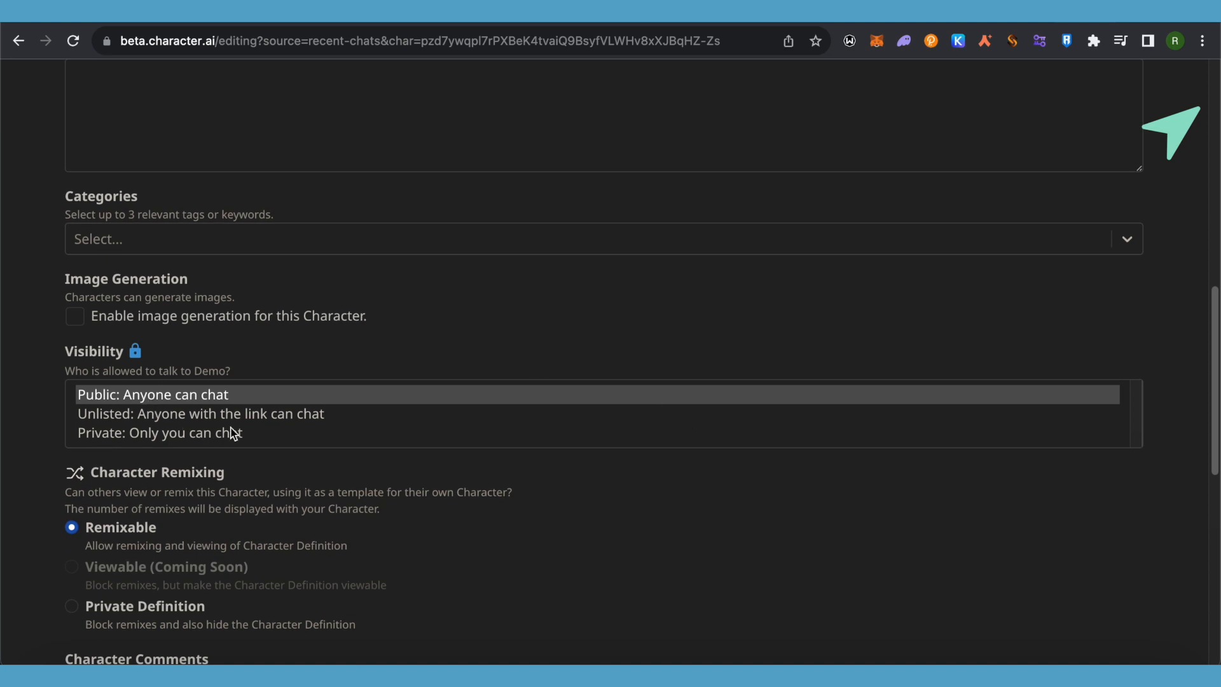
left_click(182, 433)
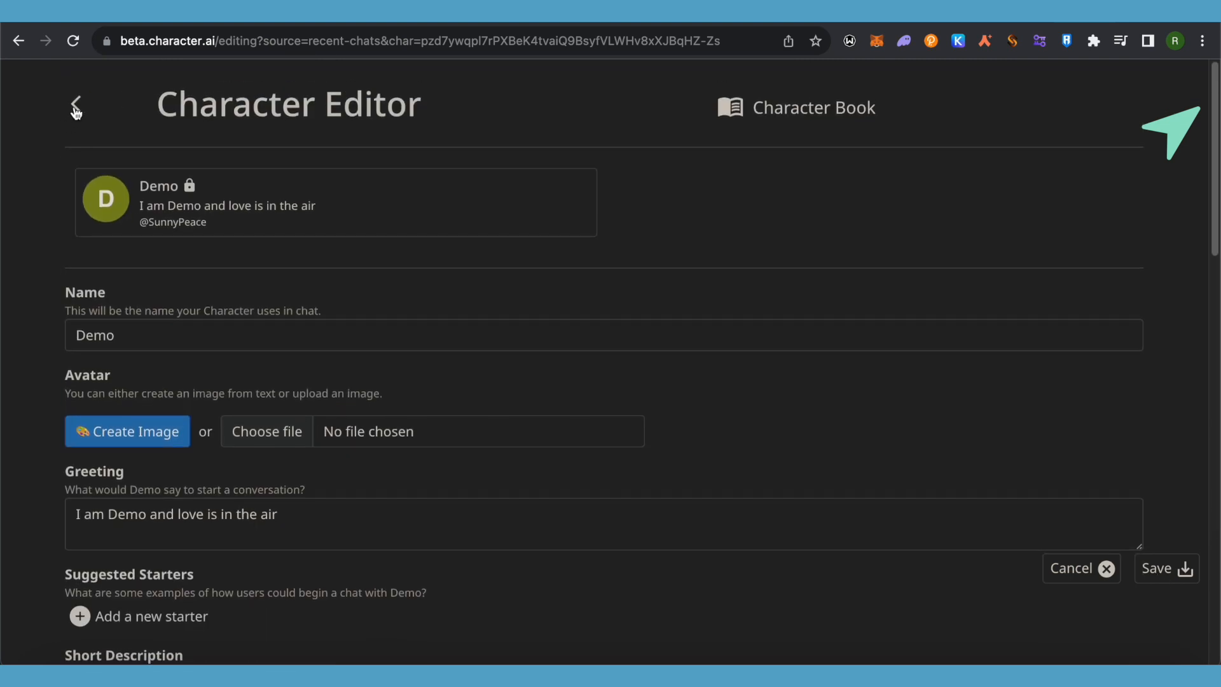
Save the editor changes via the back arrow and accept the Terms, returning to the Demo chat
left_click(1165, 567)
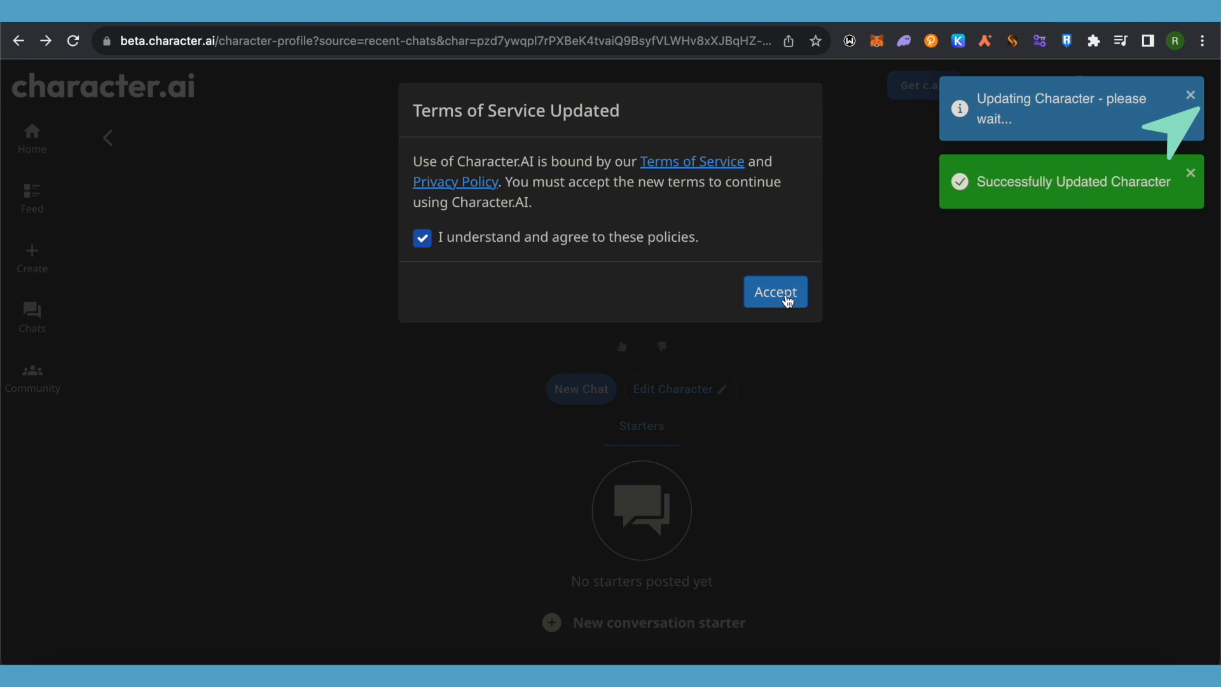
left_click(774, 292)
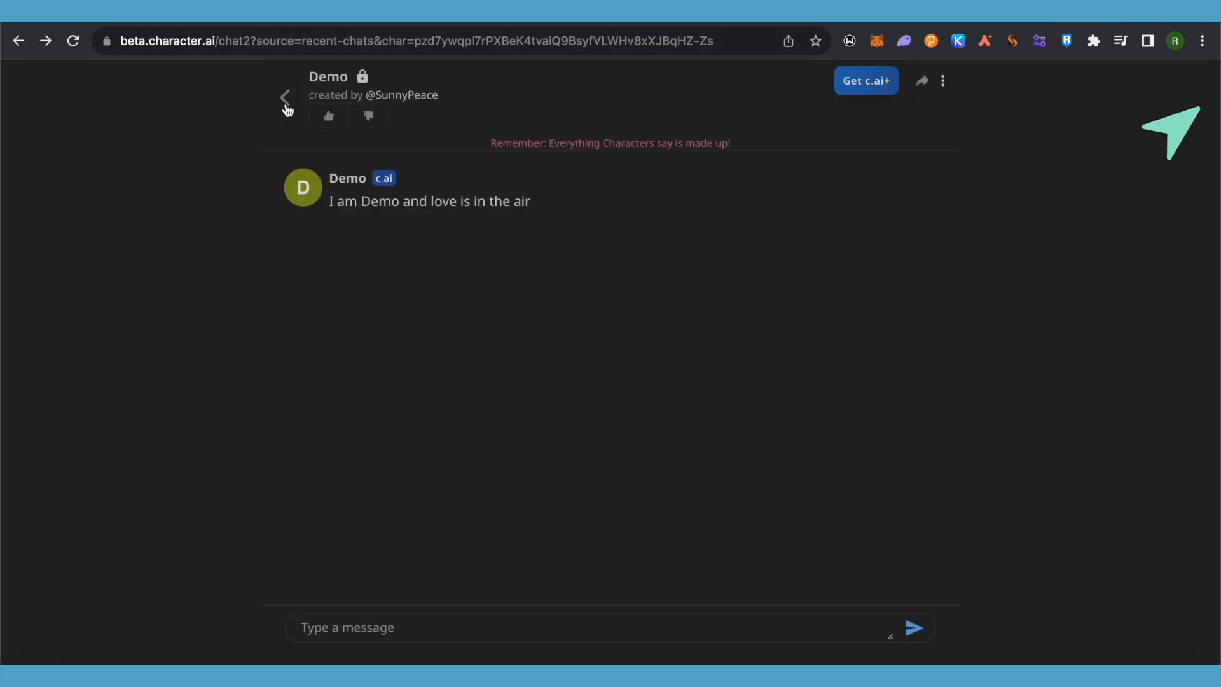
Return from the Demo chat to the Character.AI home page with the Continue chatting row
left_click(285, 97)
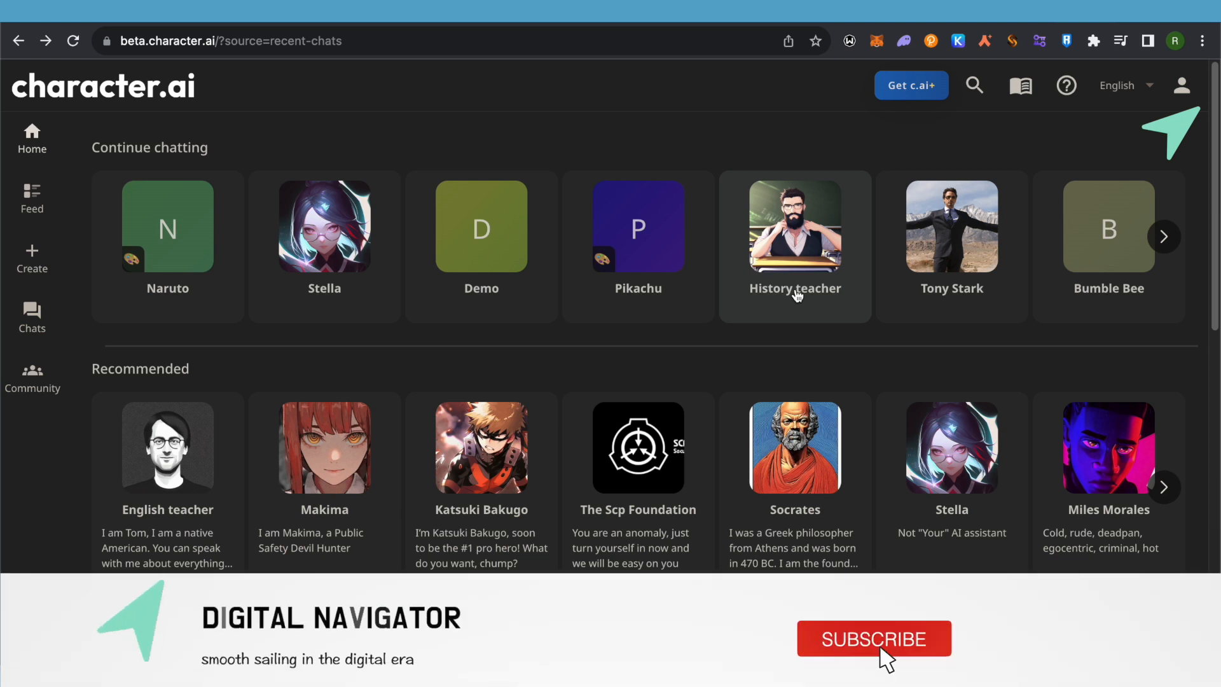
left_click(873, 638)
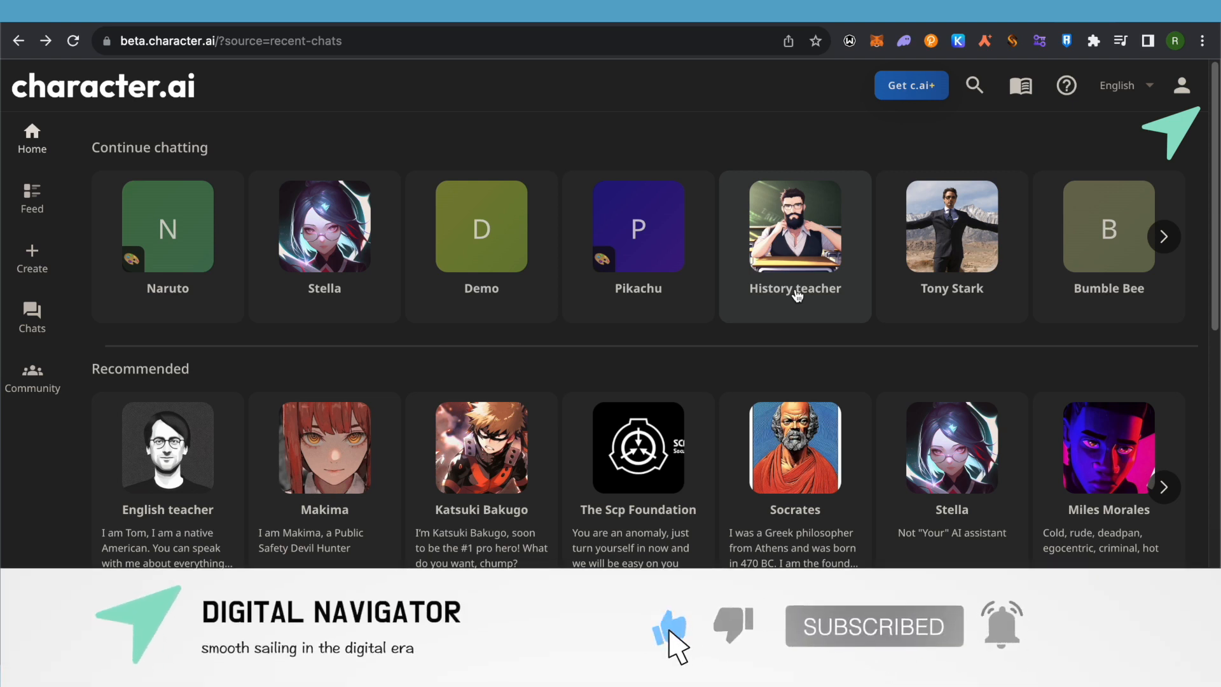